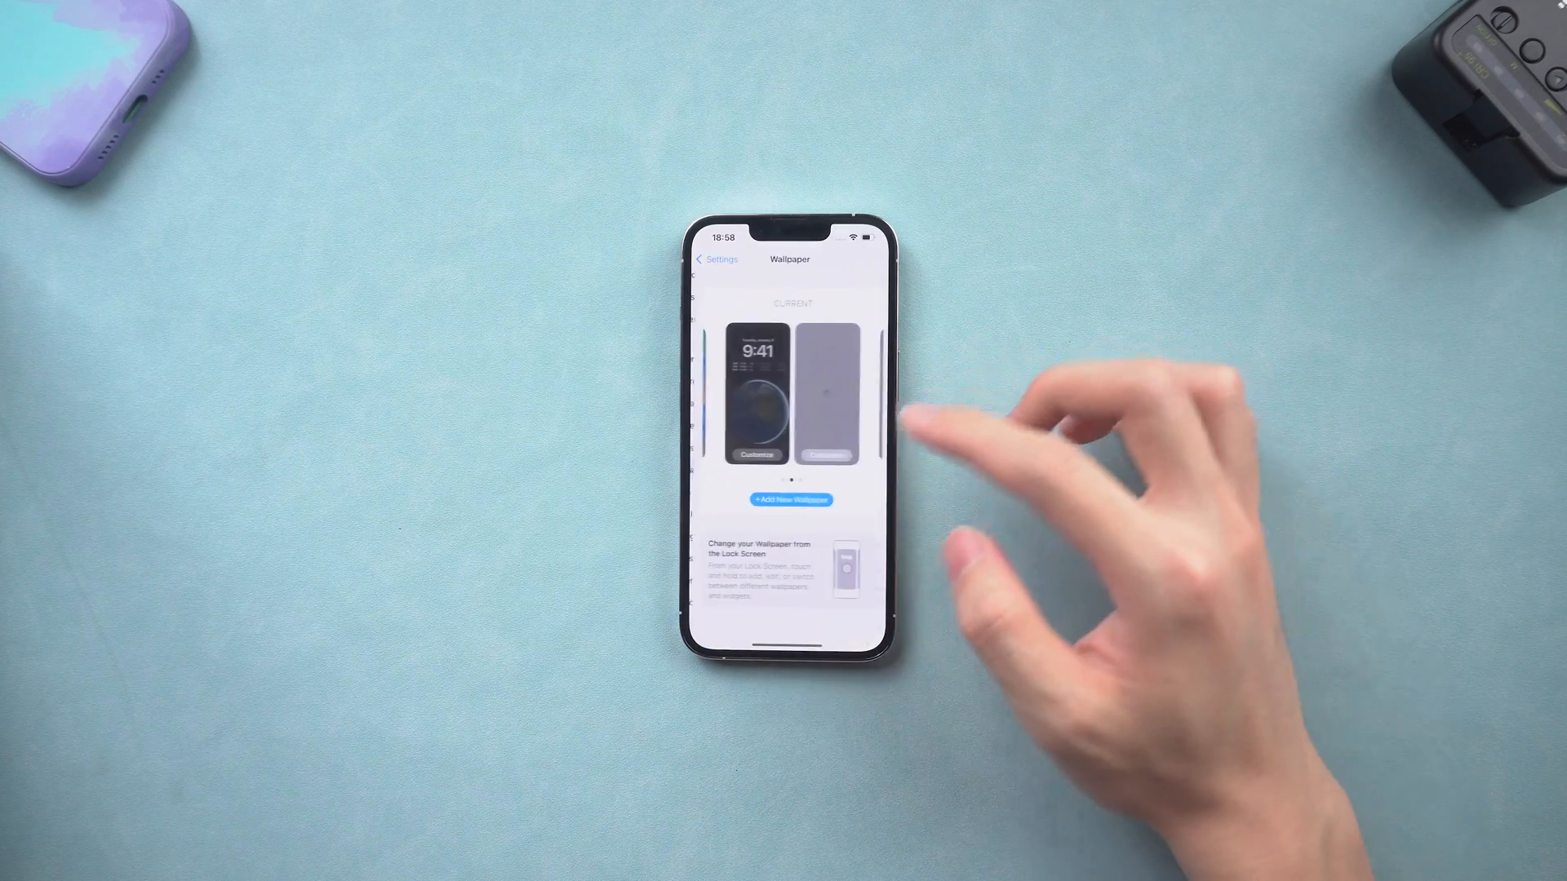
# Add a new wallpaper as a pair and swipe through the saved wallpaper carousel.
pyautogui.click(791, 499)
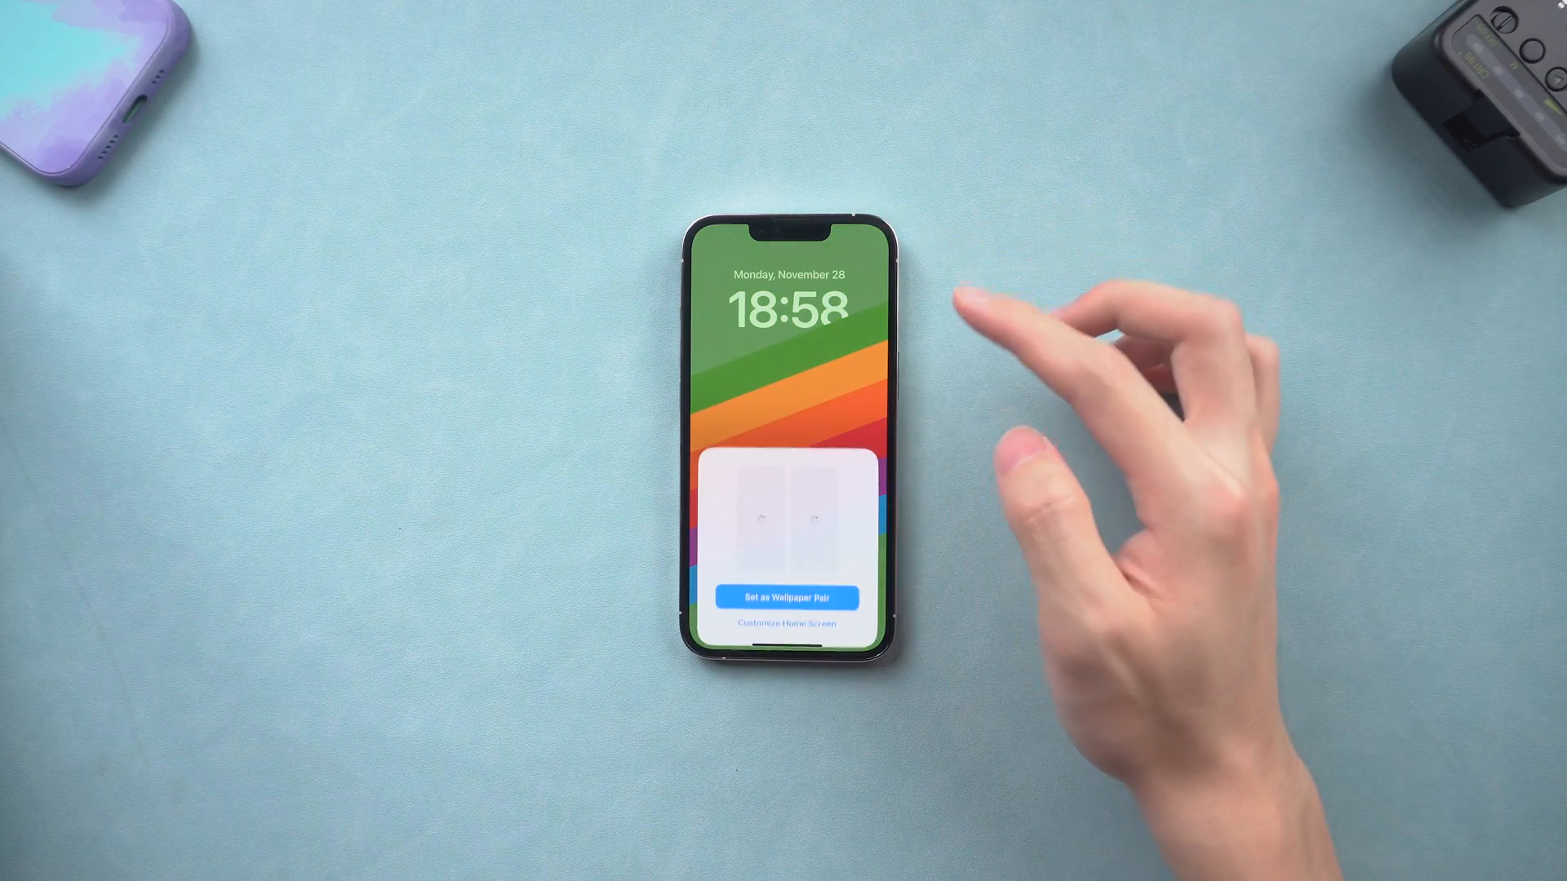
pyautogui.click(790, 597)
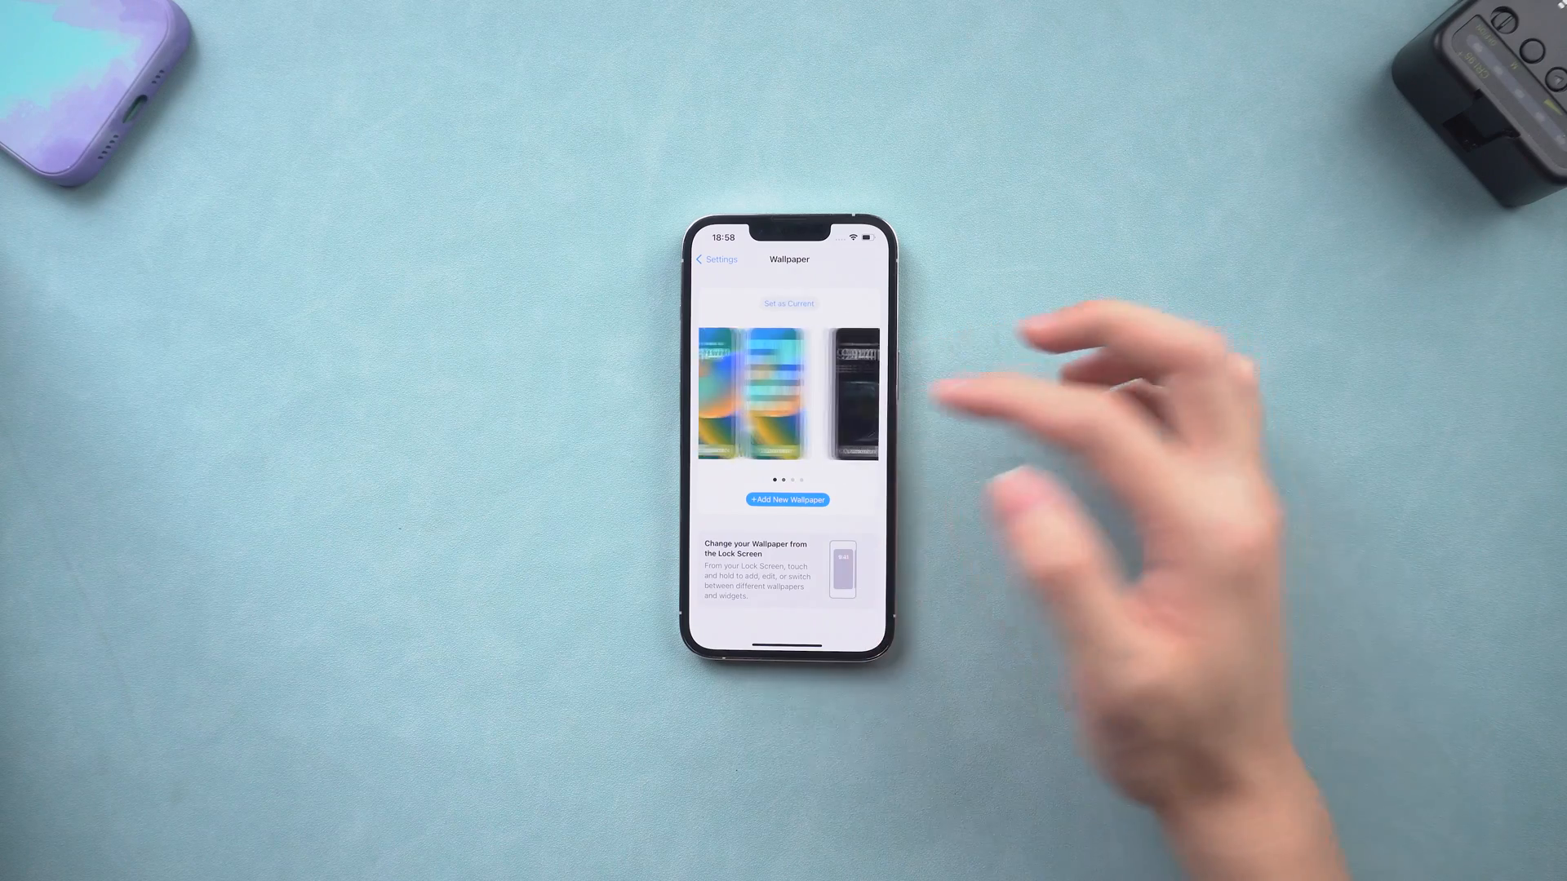
pyautogui.hscroll(-3)
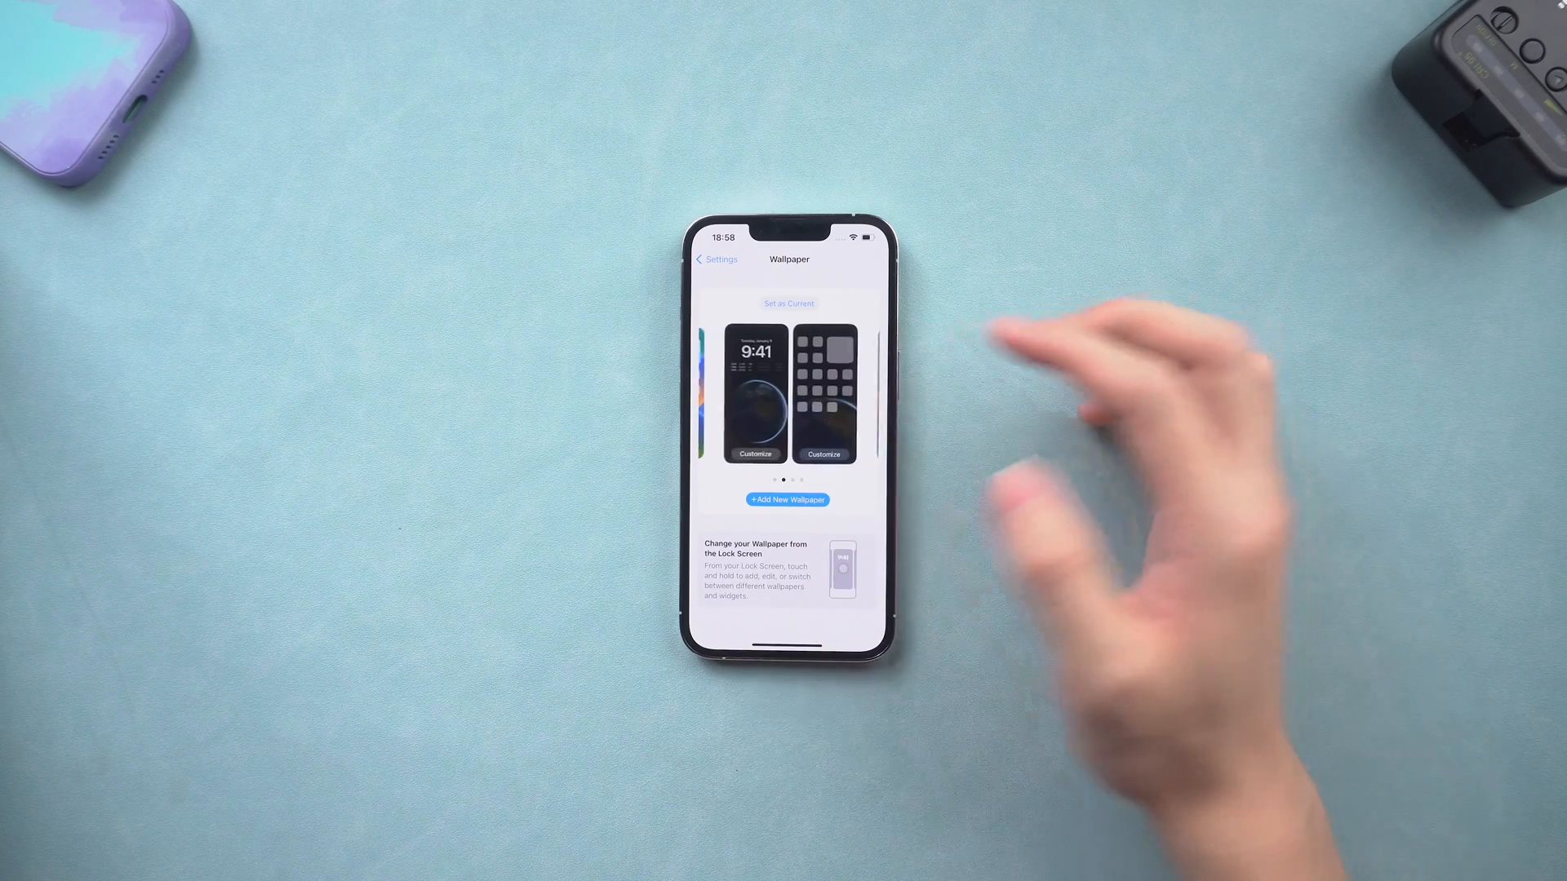
pyautogui.click(703, 259)
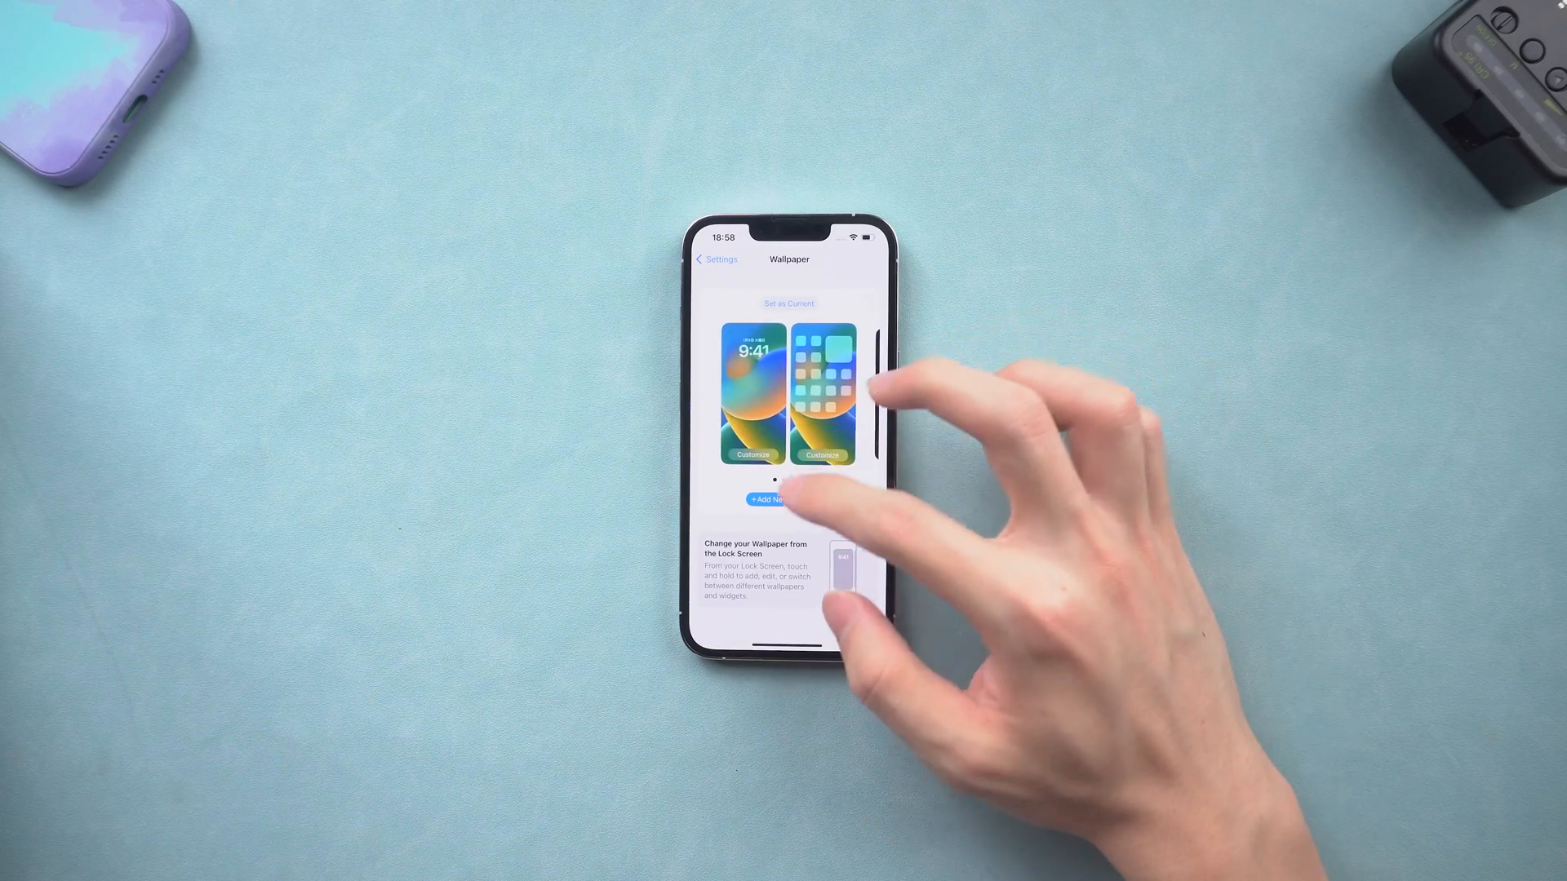
pyautogui.click(766, 500)
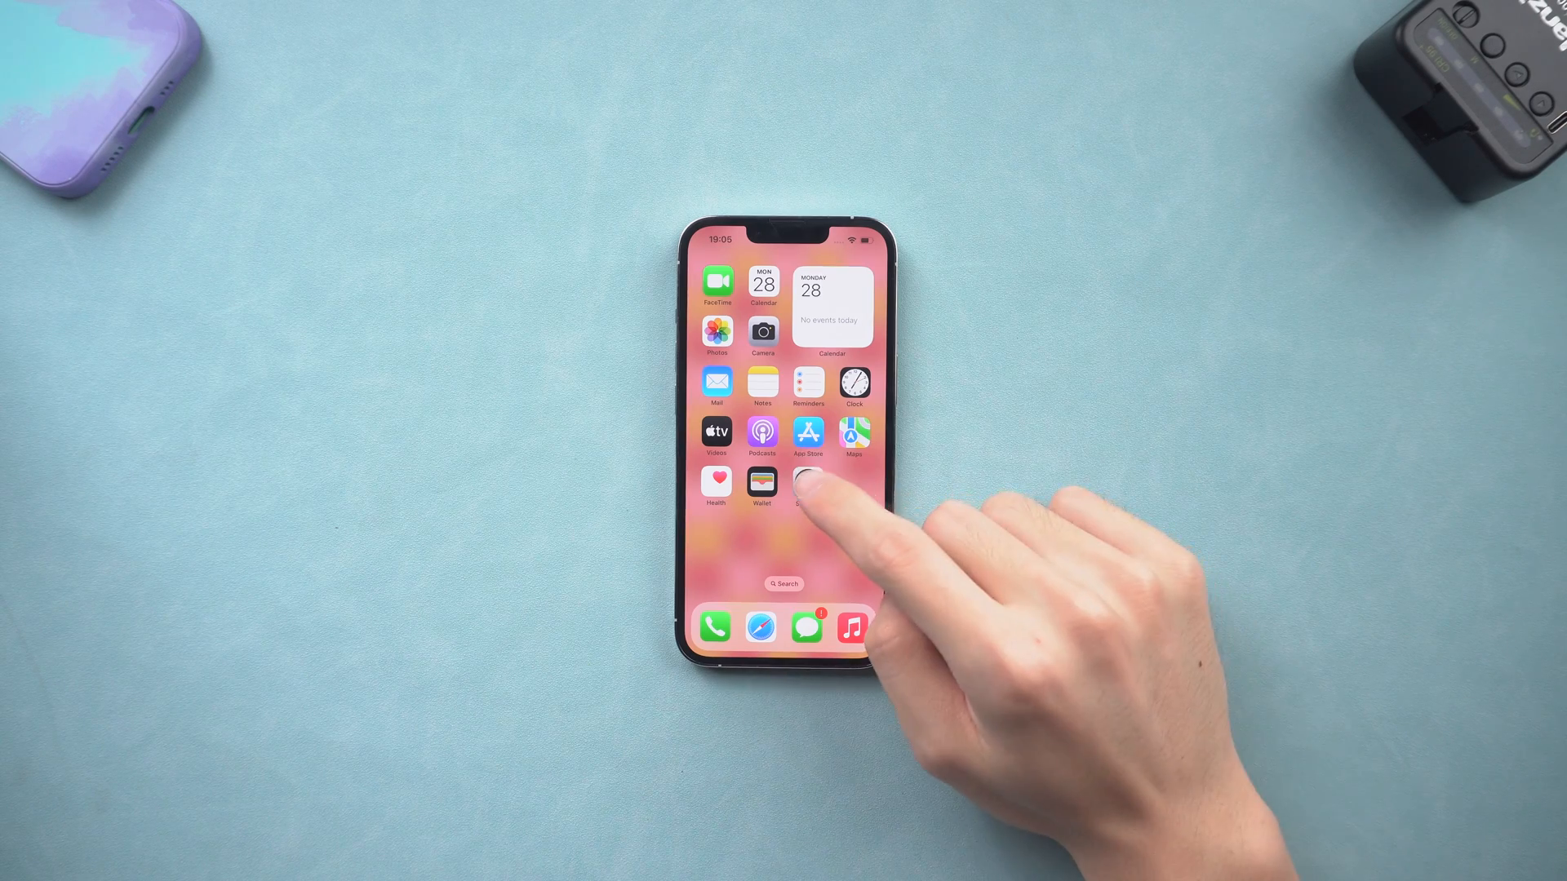
# Erase All Content and Settings under General > Transfer or Reset iPhone, confirming Erase iPhone.
pyautogui.click(809, 484)
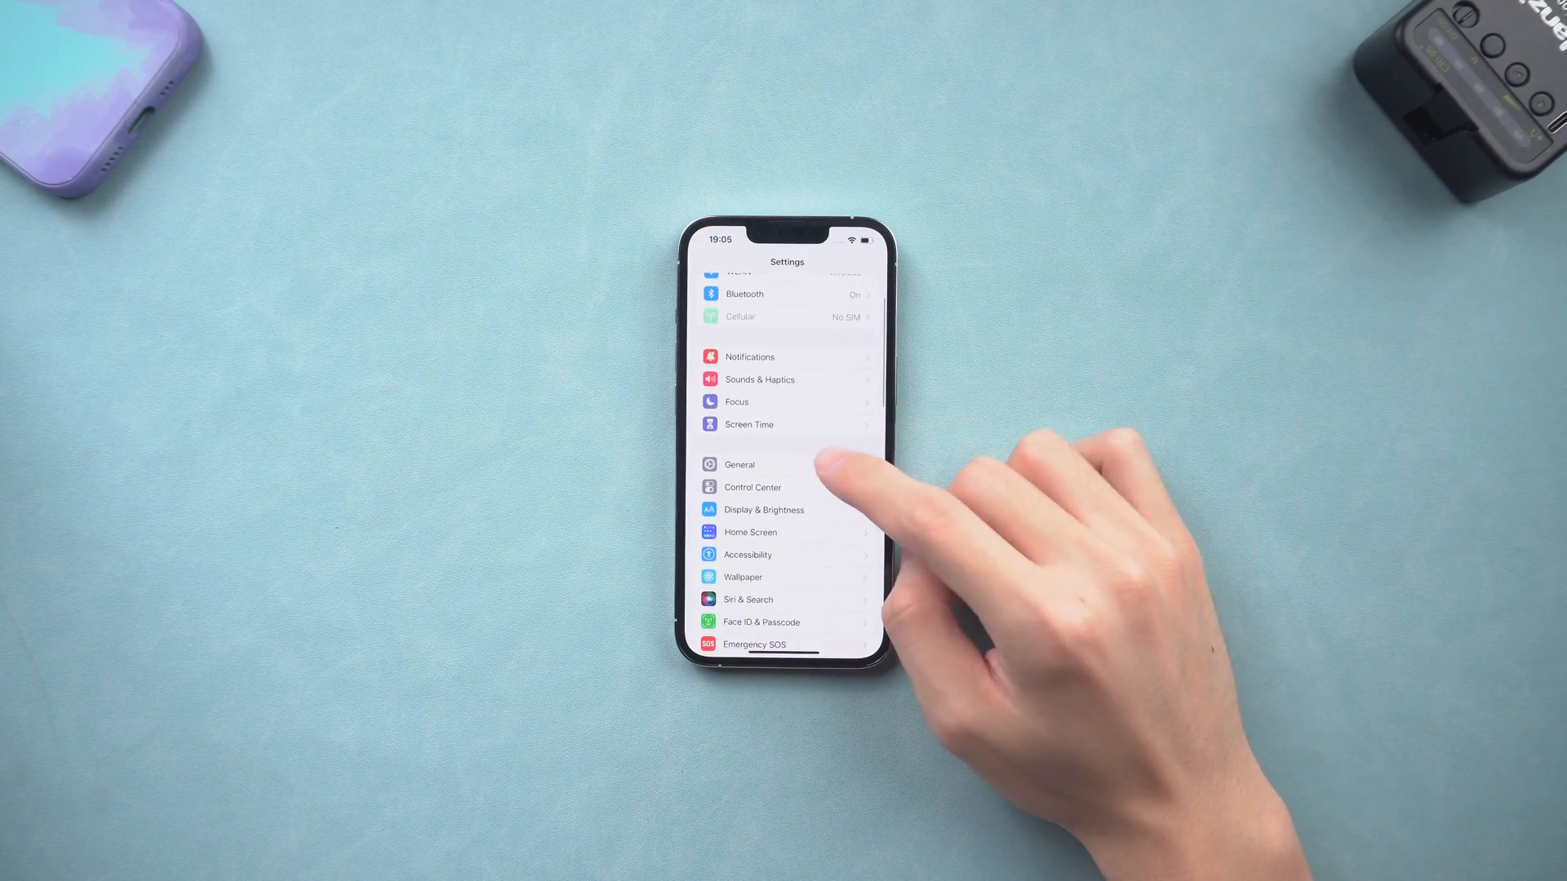
pyautogui.click(739, 464)
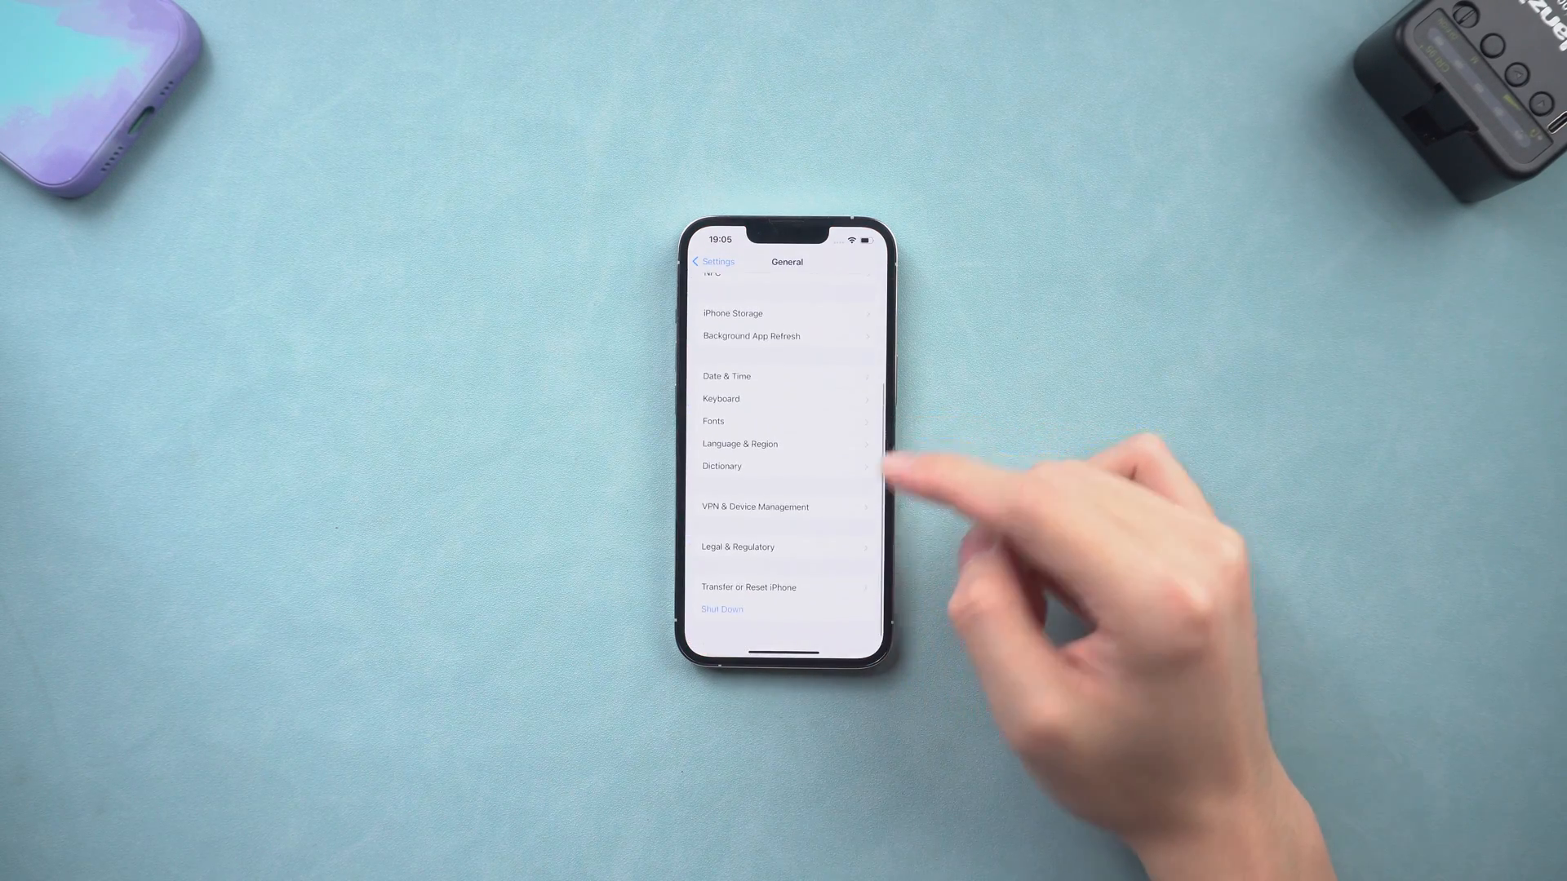
pyautogui.click(748, 588)
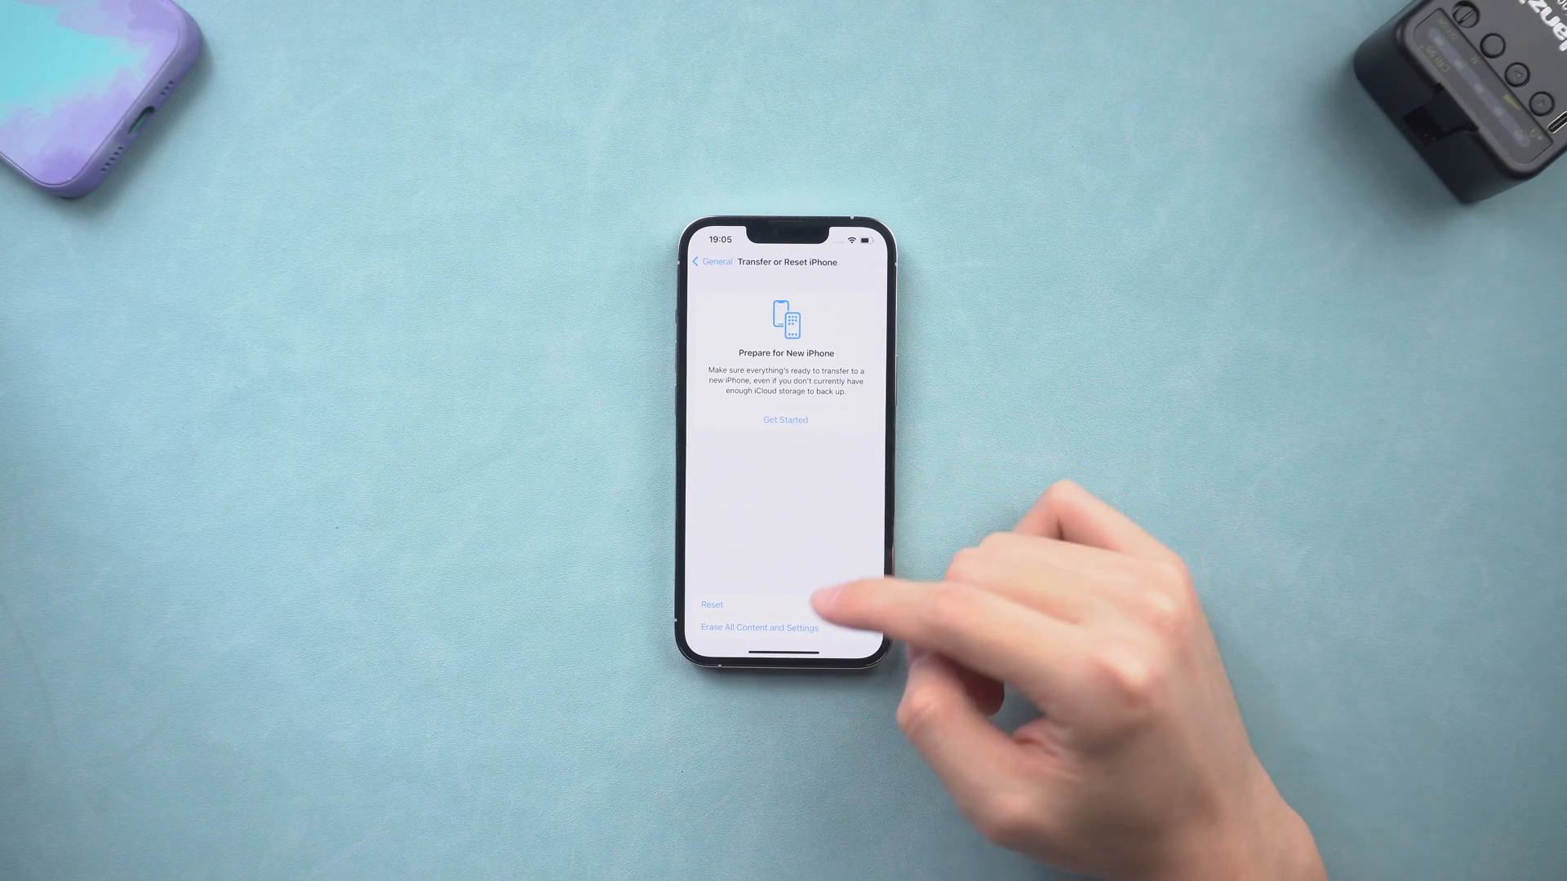
pyautogui.click(760, 628)
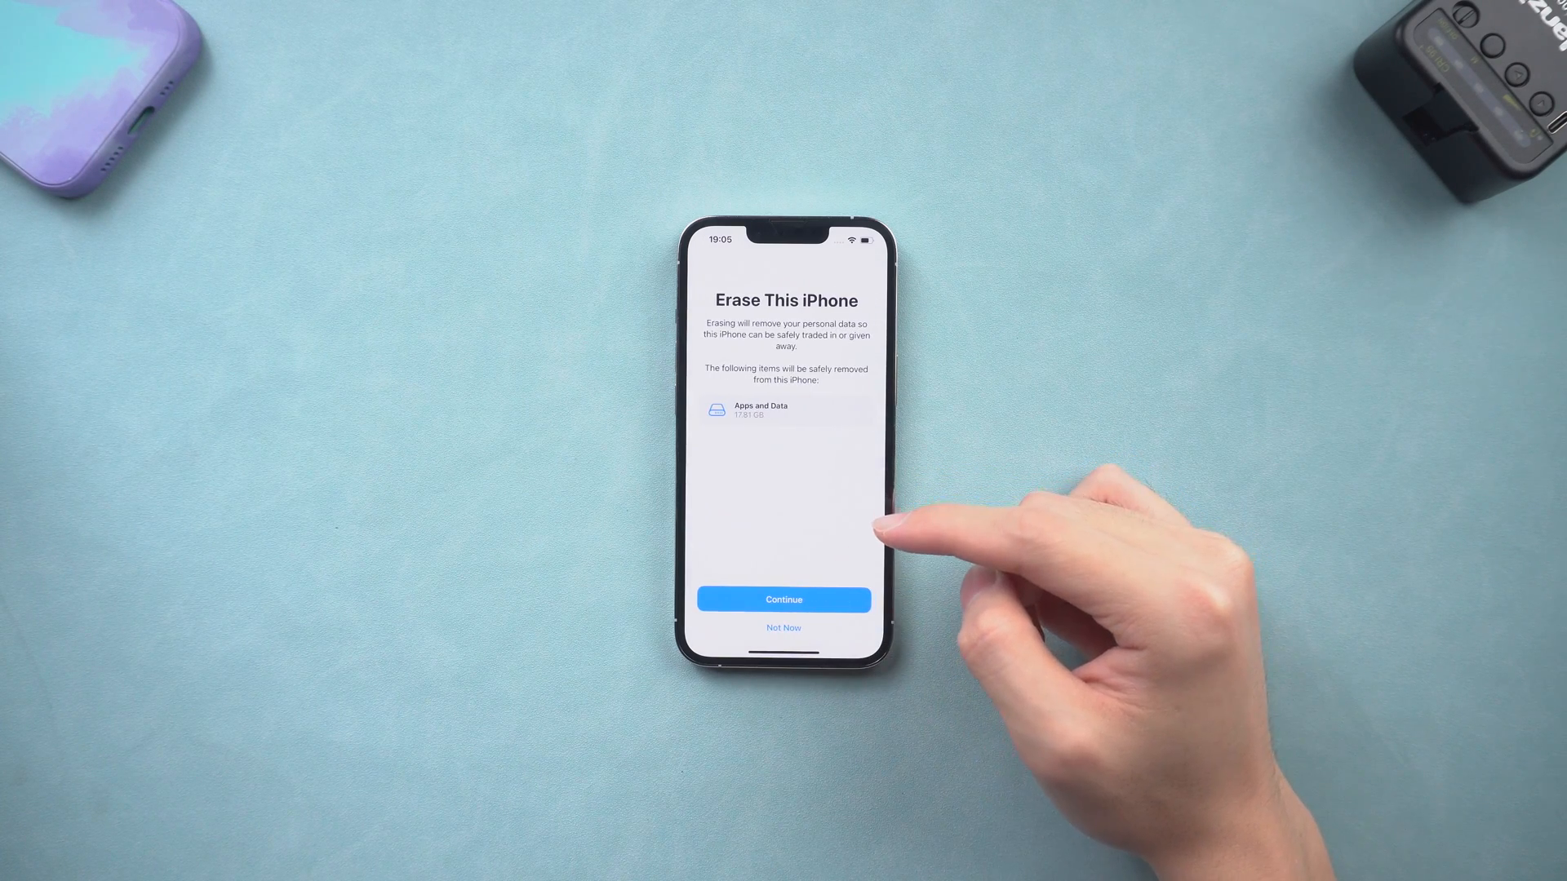
pyautogui.click(783, 600)
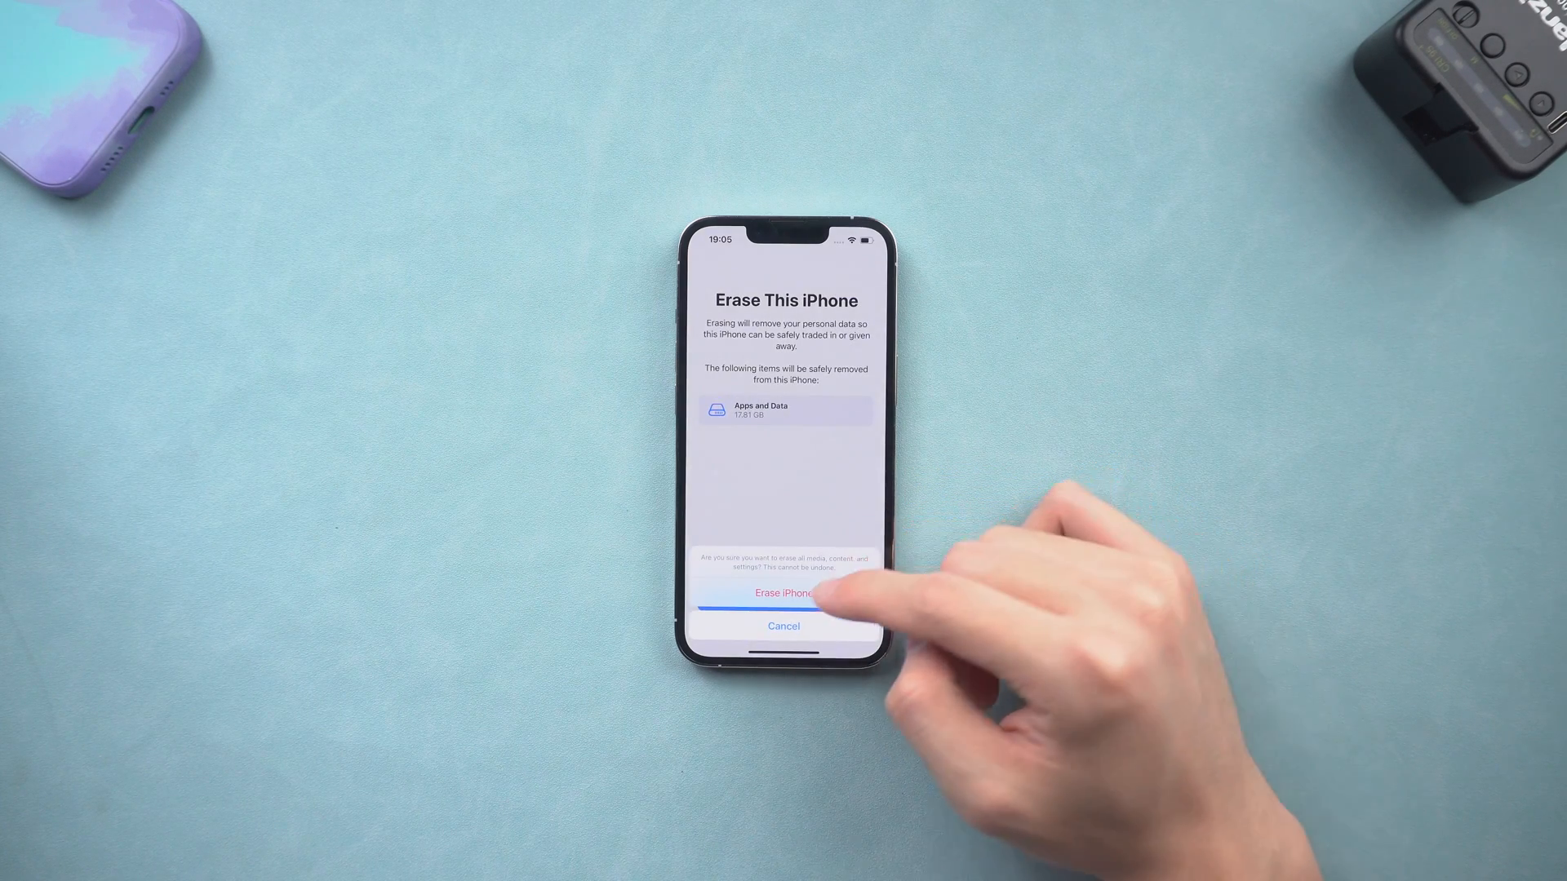
pyautogui.click(783, 593)
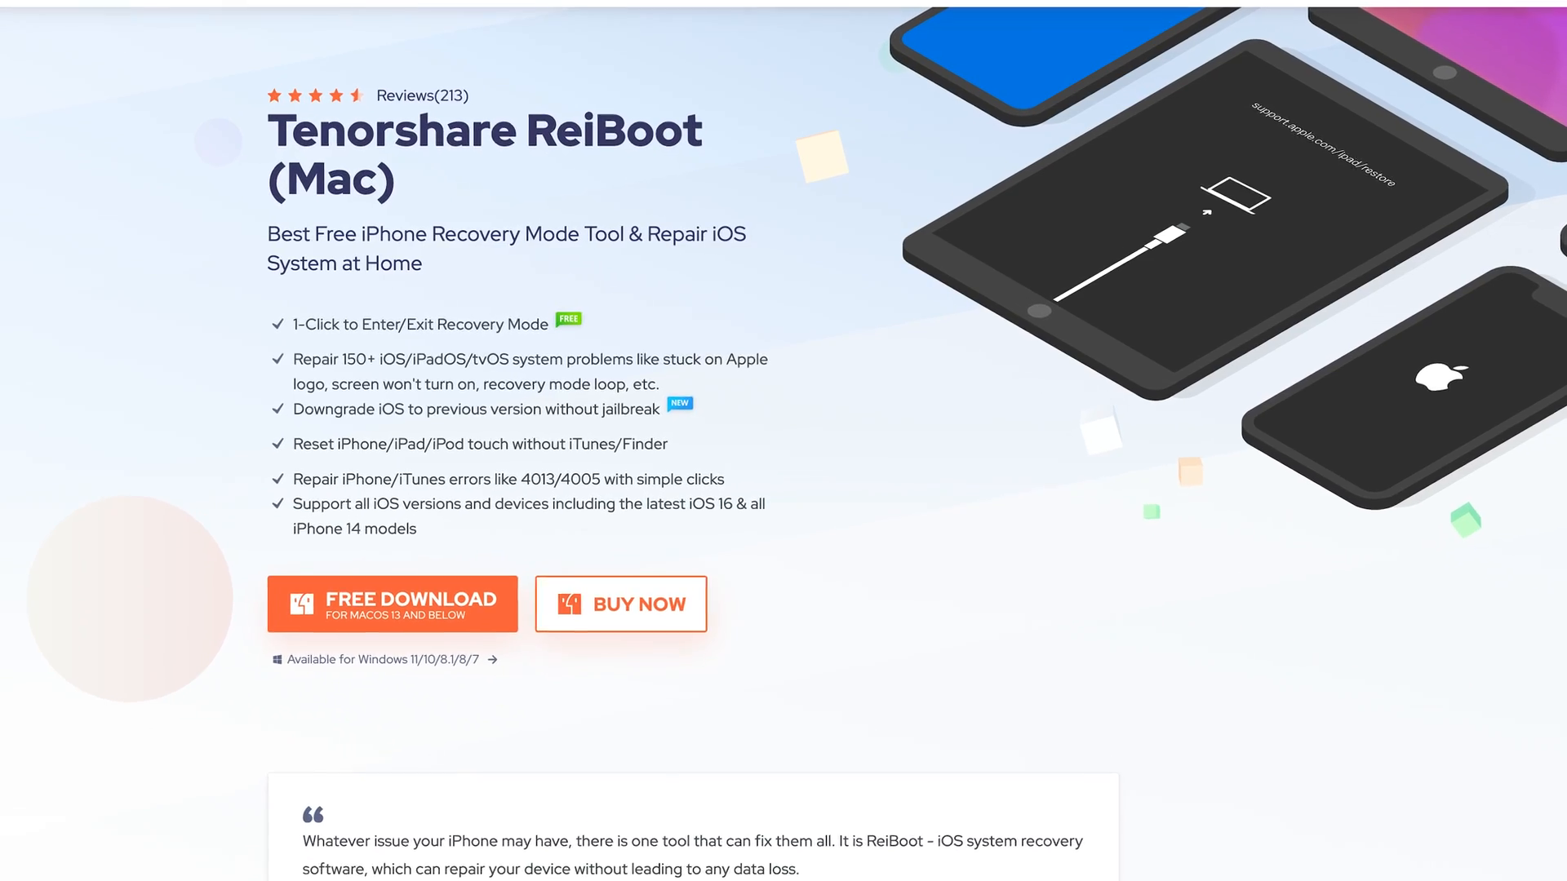
# Scroll the ReiBoot (Mac) product page down to the Free Download button.
pyautogui.scroll(-3)
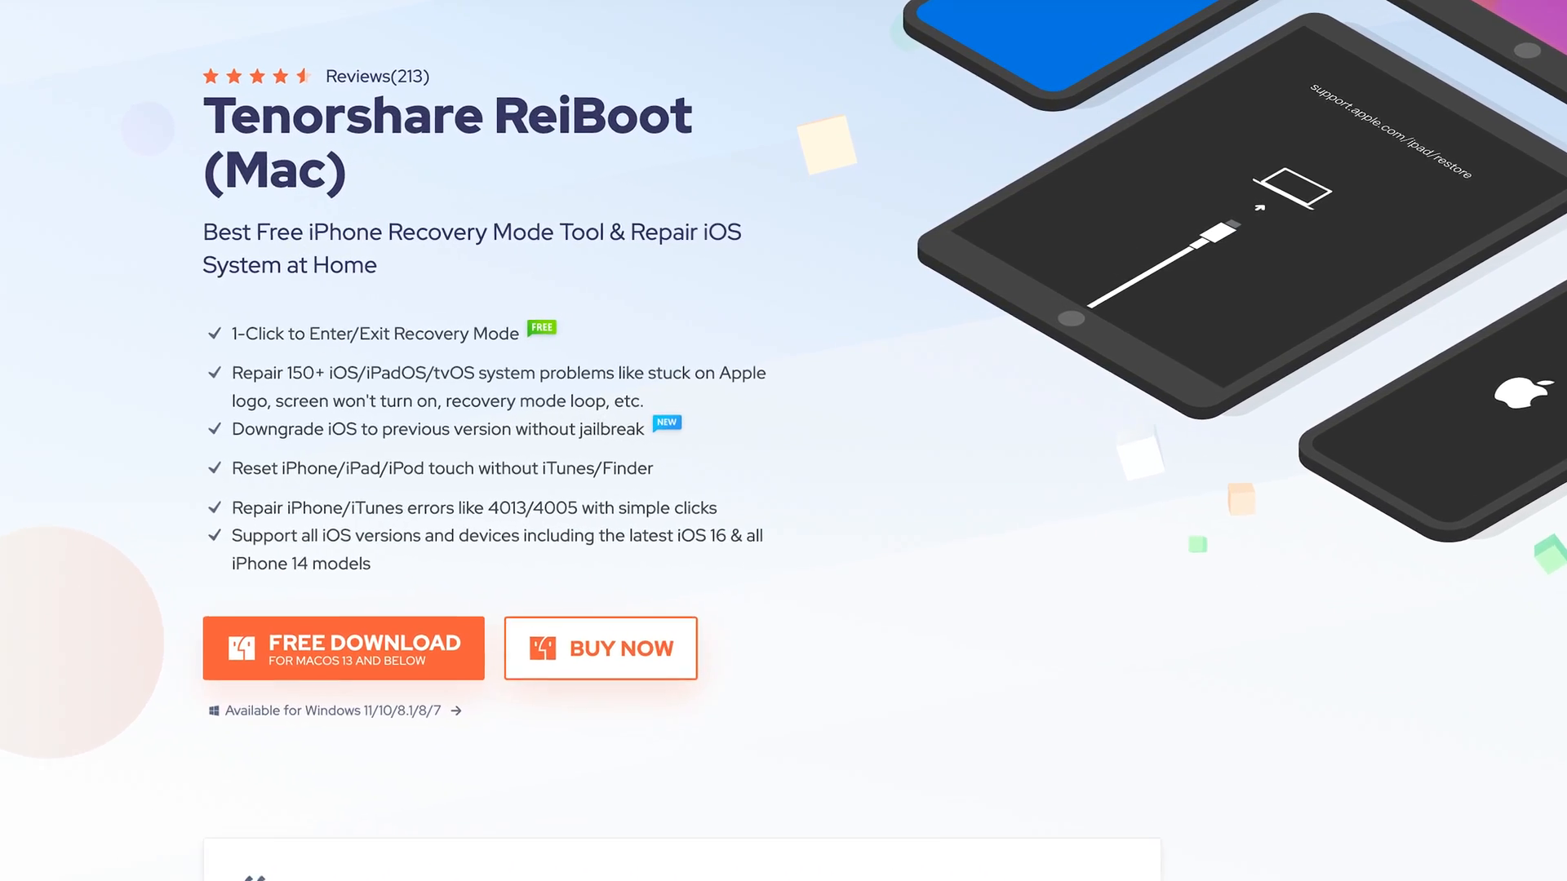
pyautogui.scroll(-3)
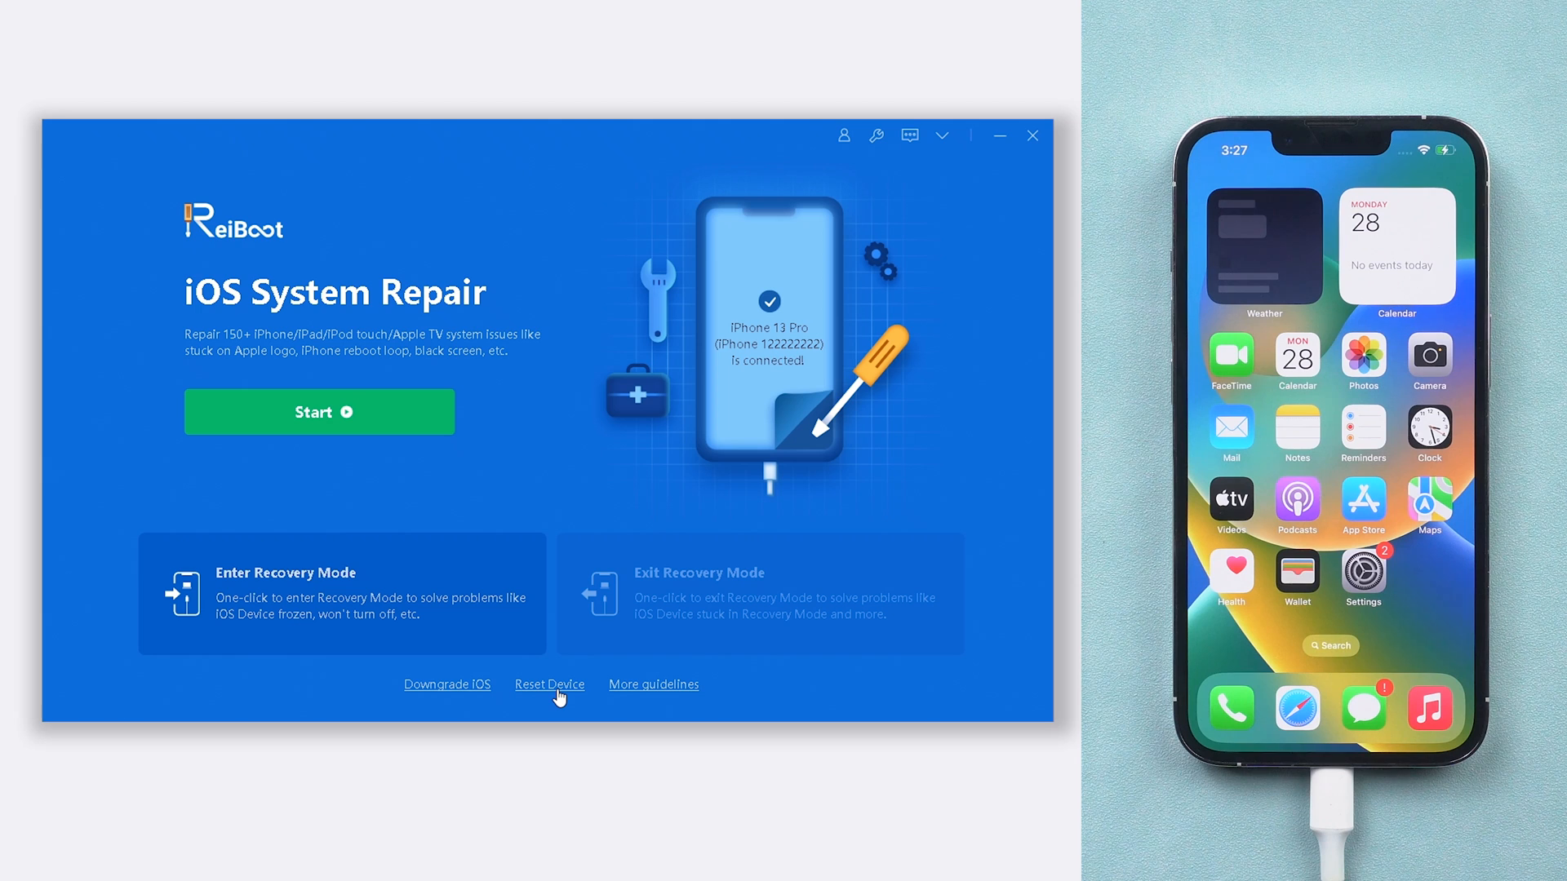
# Choose Reset Device > Factory Reset, download 16.1.1 firmware, then start and confirm the reset.
pyautogui.click(549, 685)
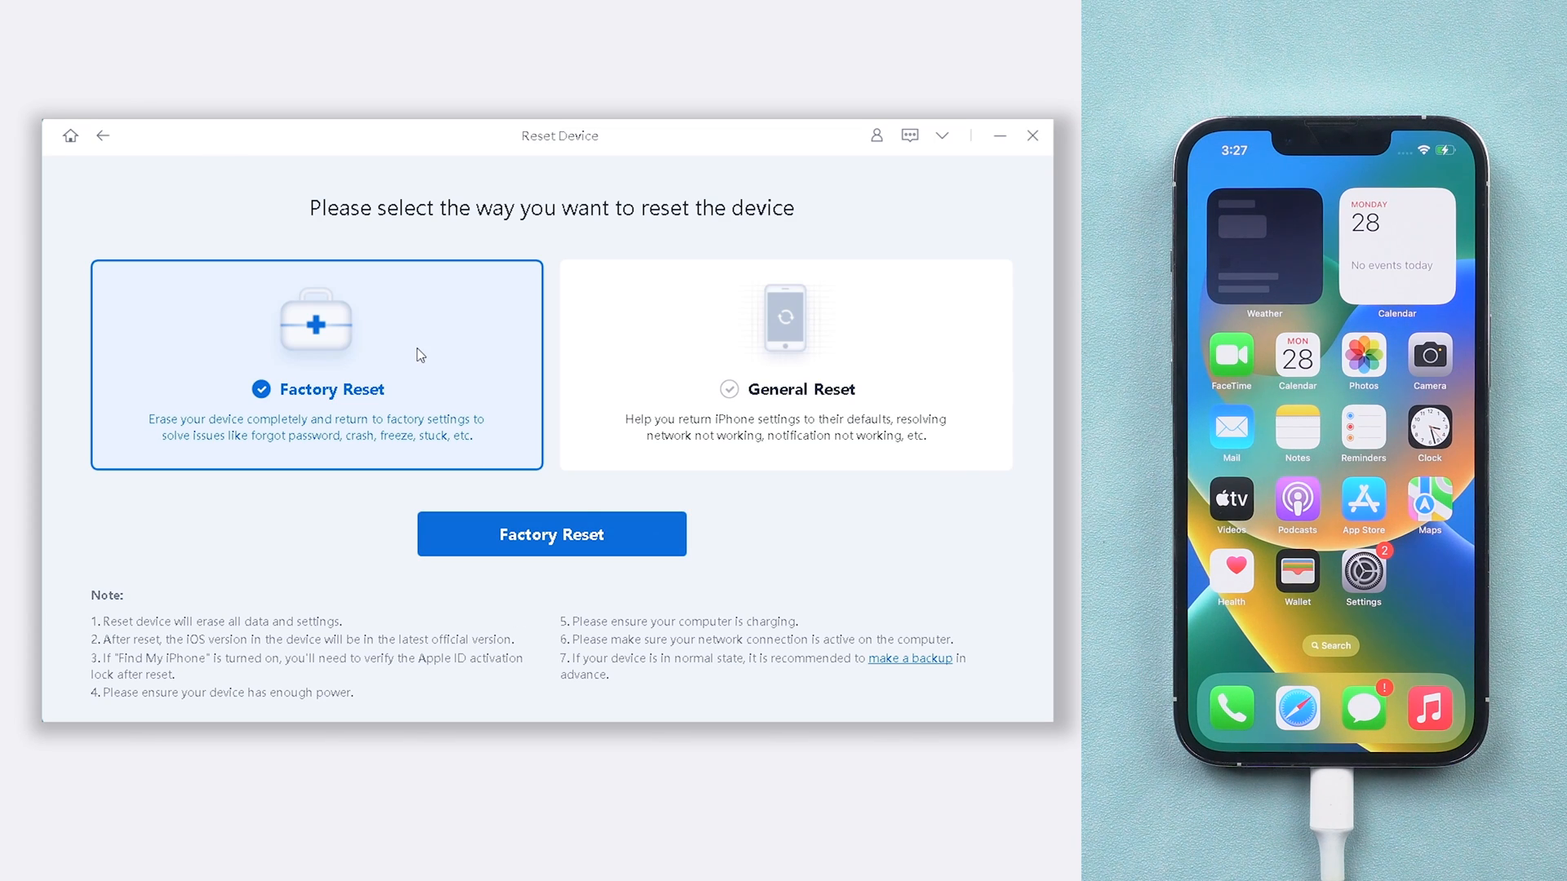
pyautogui.moveTo(469, 546)
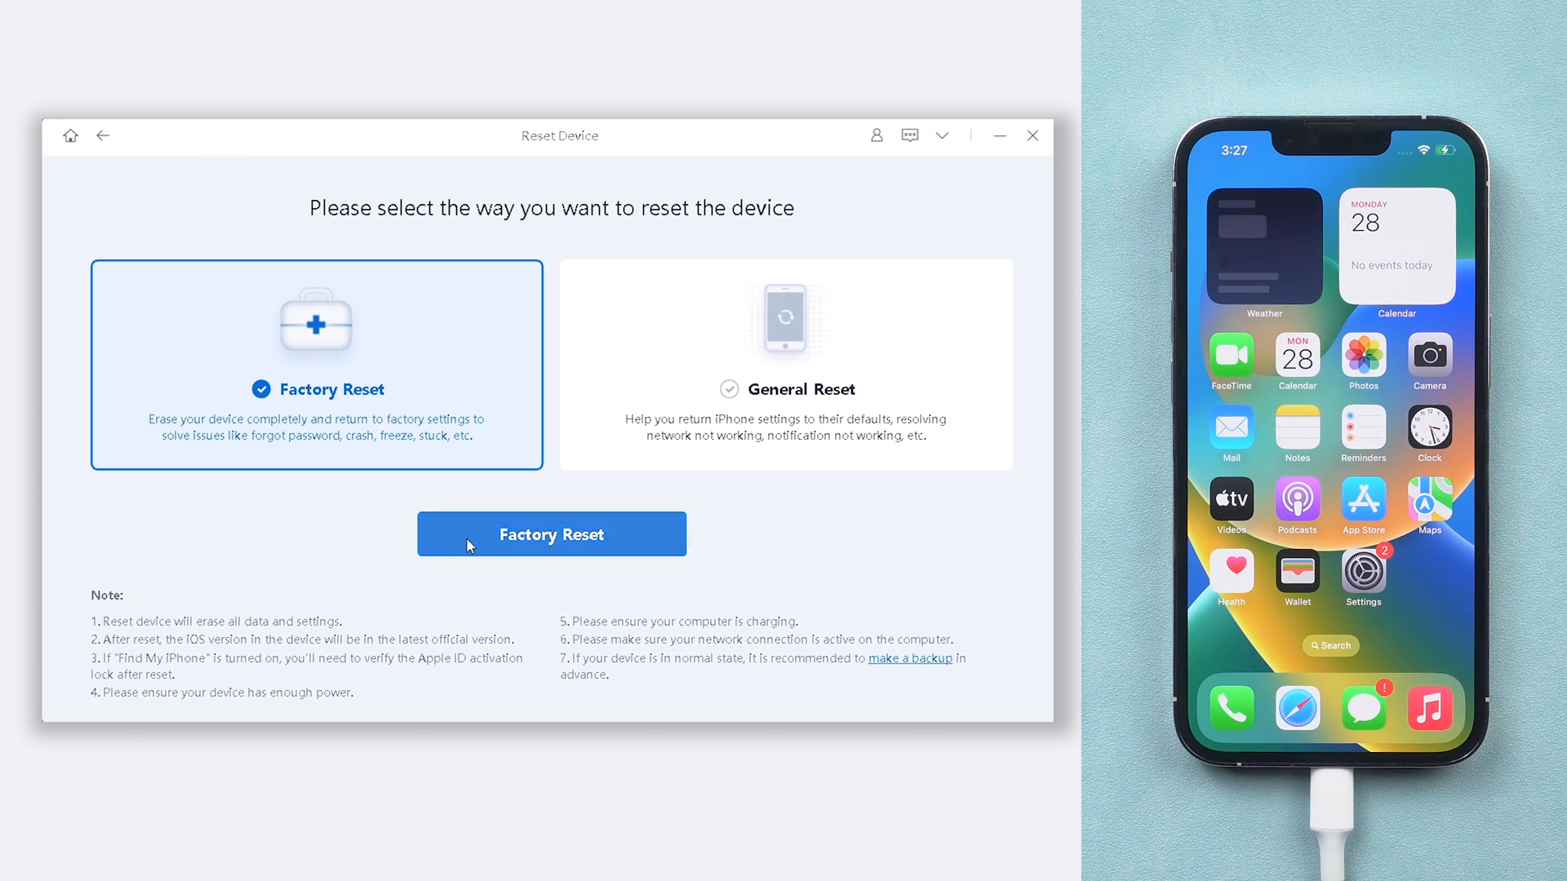
pyautogui.click(551, 535)
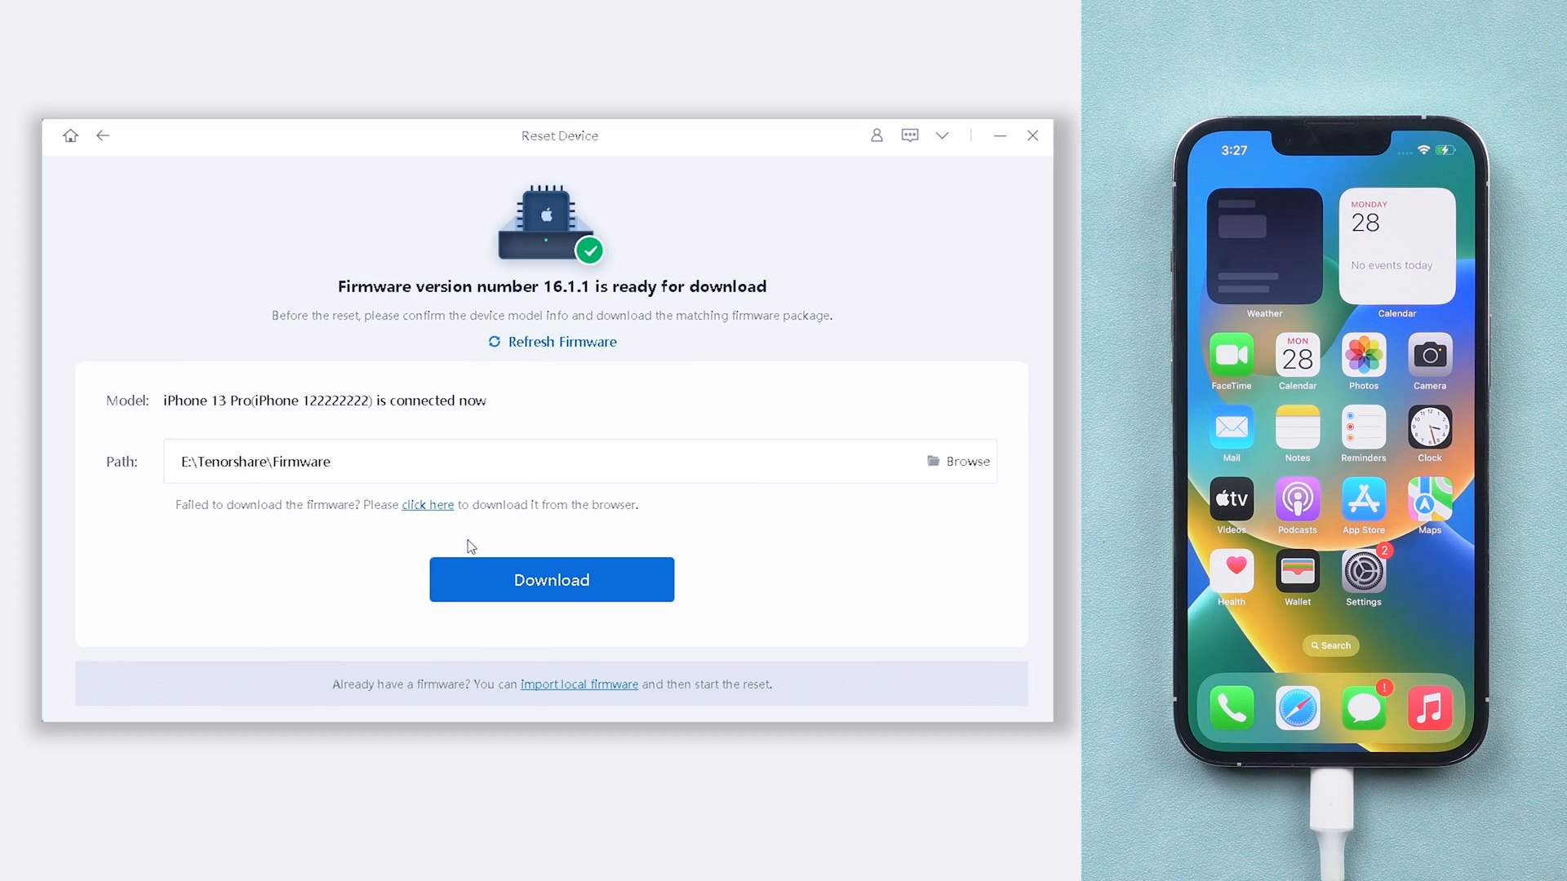
pyautogui.click(551, 580)
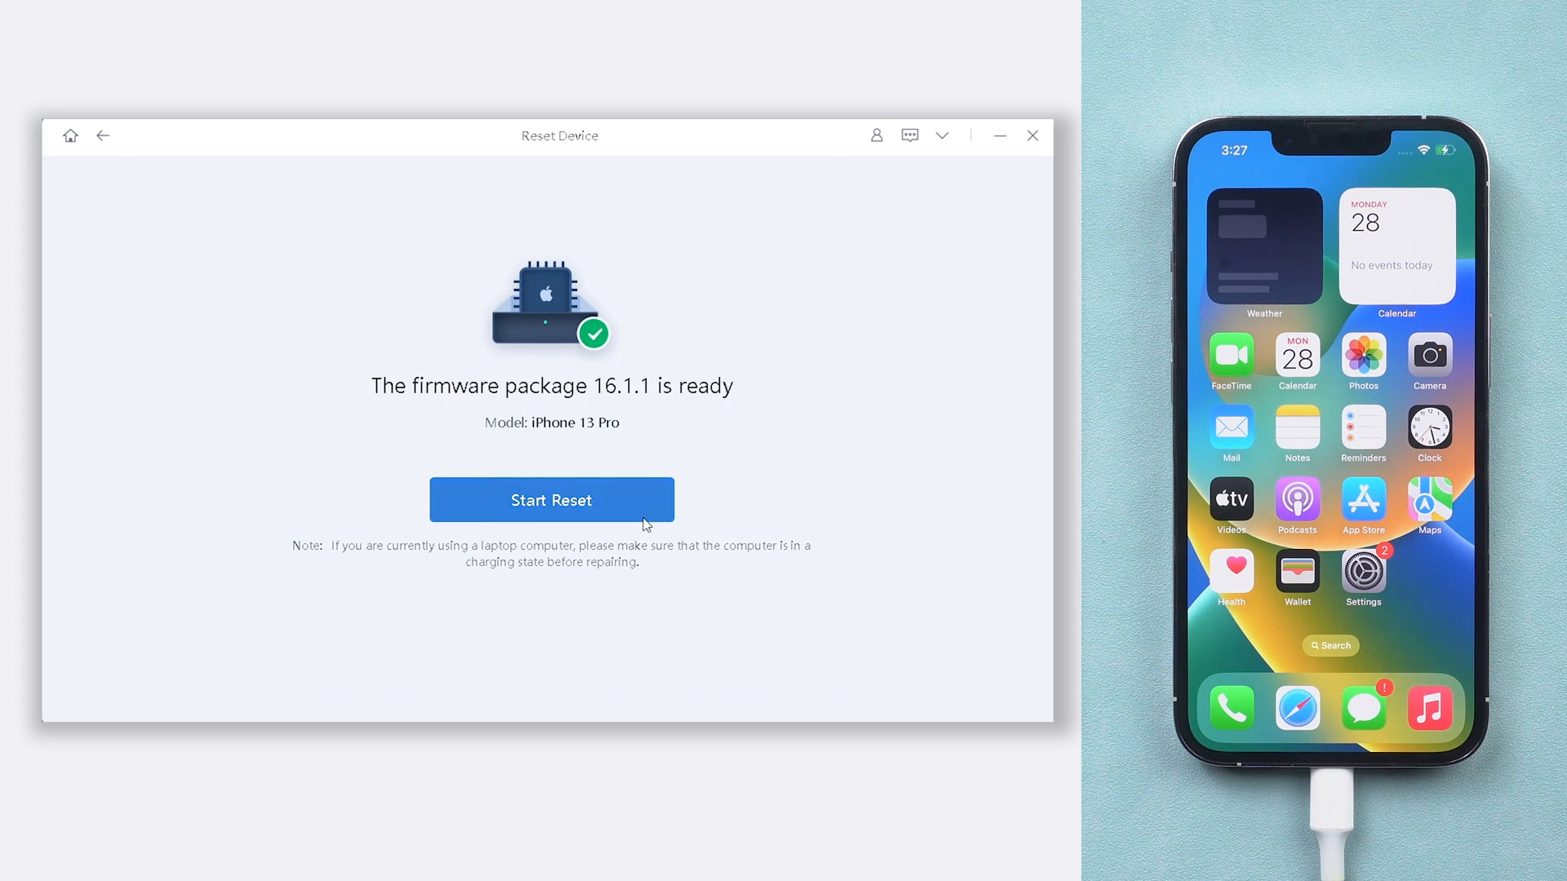
pyautogui.click(552, 500)
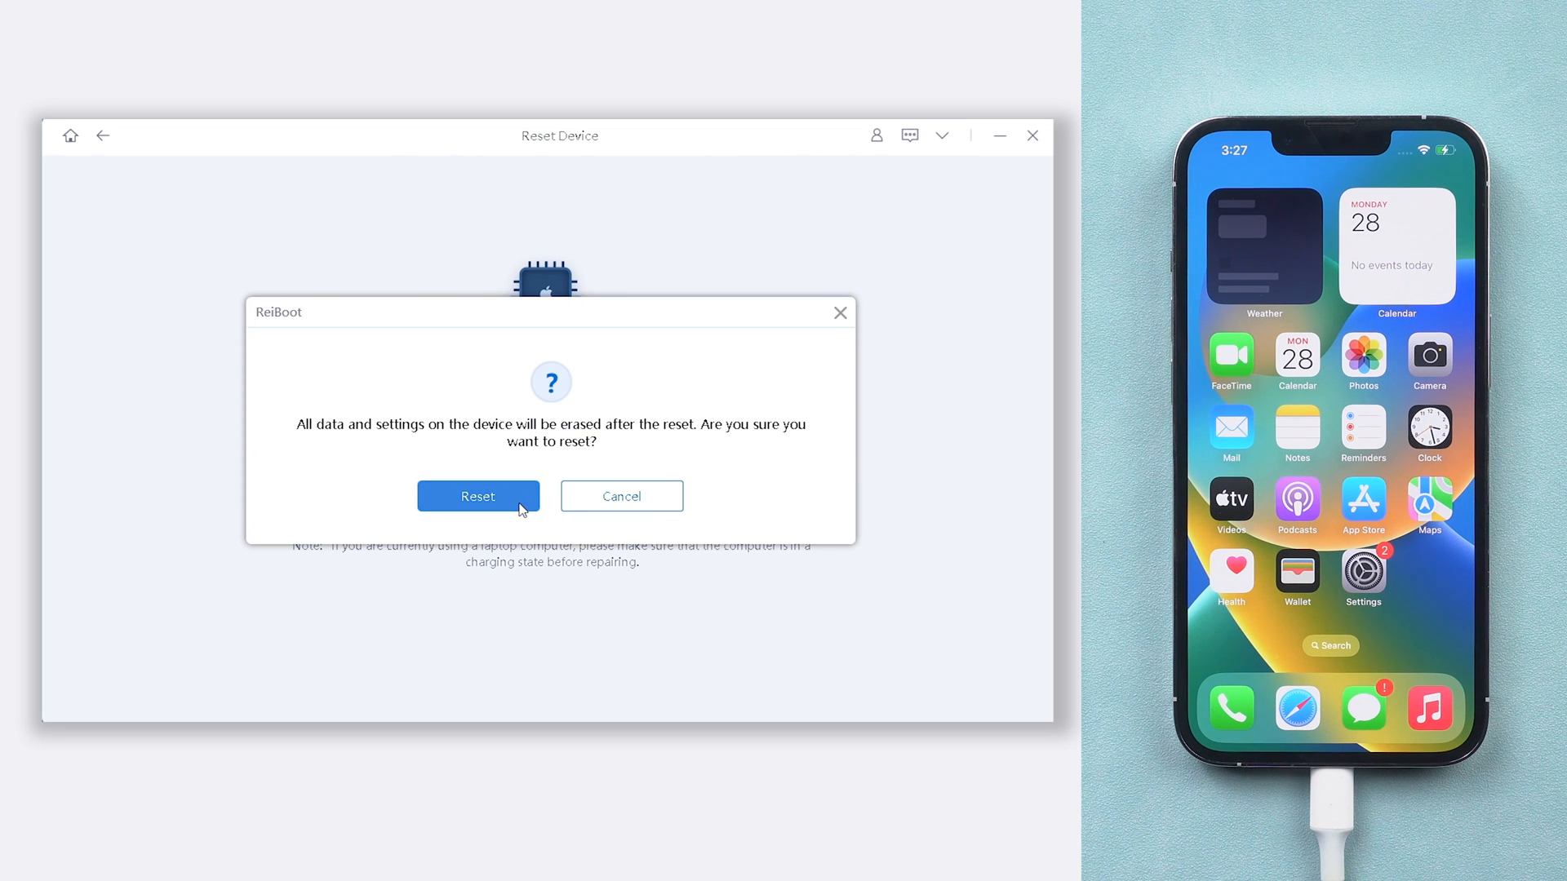
pyautogui.click(479, 496)
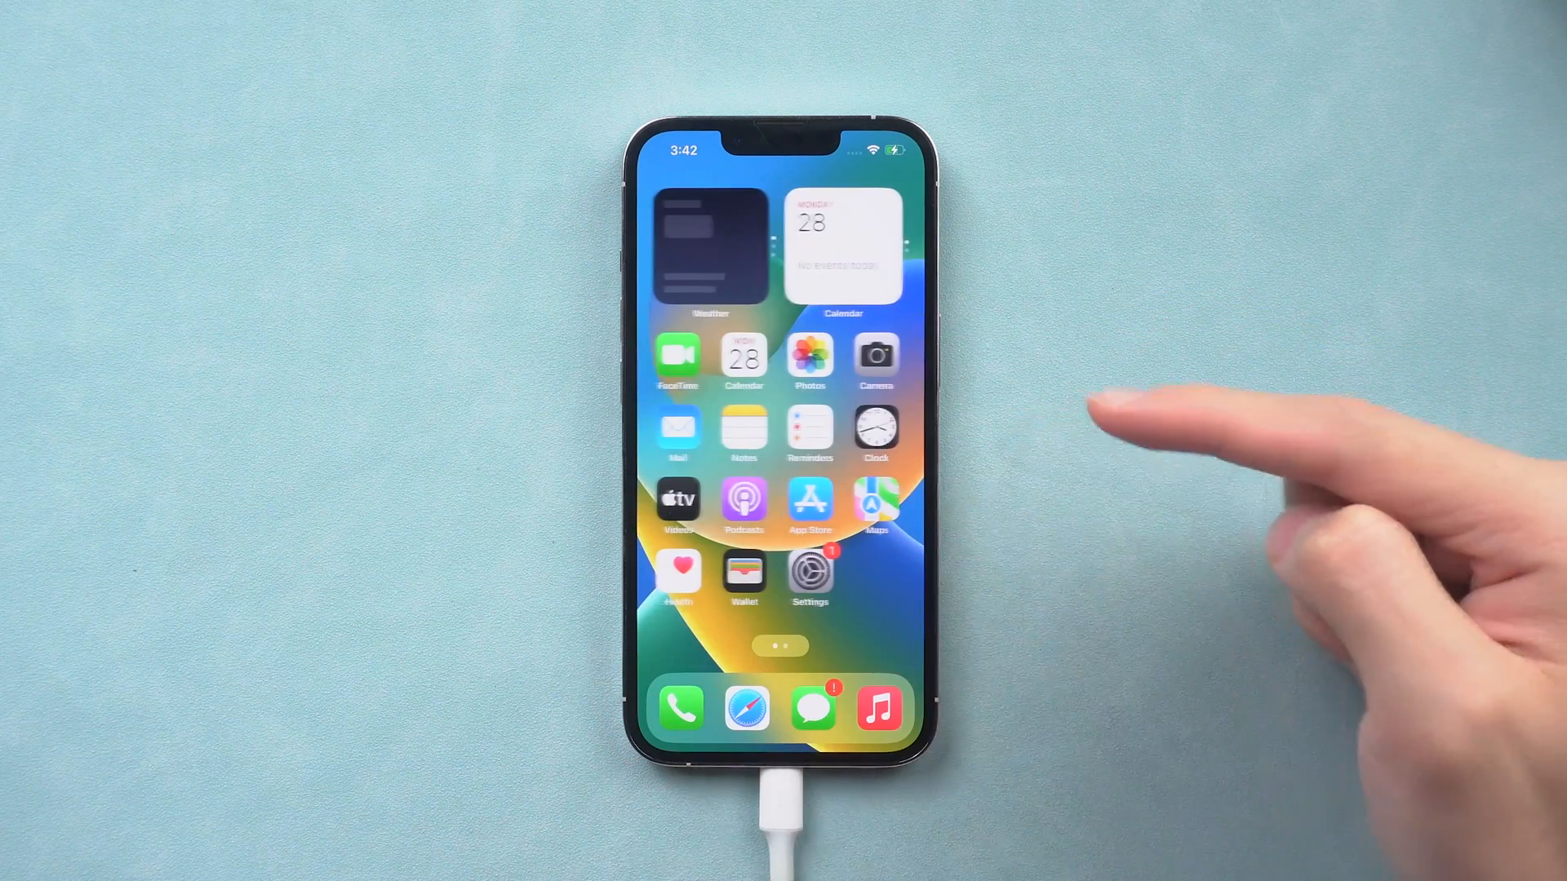
pyautogui.click(809, 357)
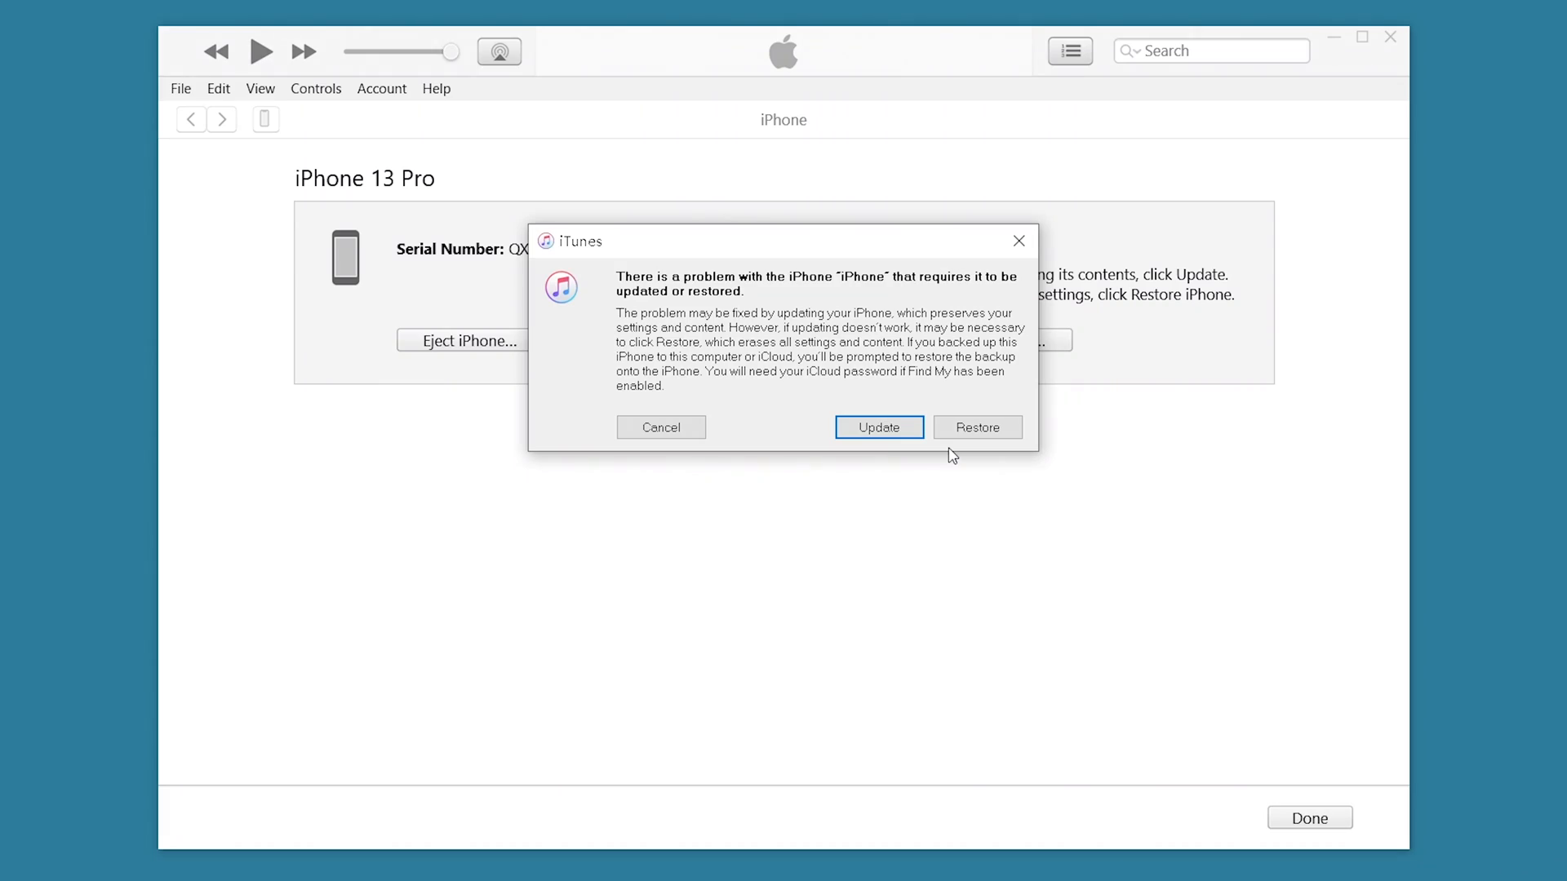
# Choose Restore in the recovery prompt and view the iPhone Software Update download progress.
pyautogui.click(661, 427)
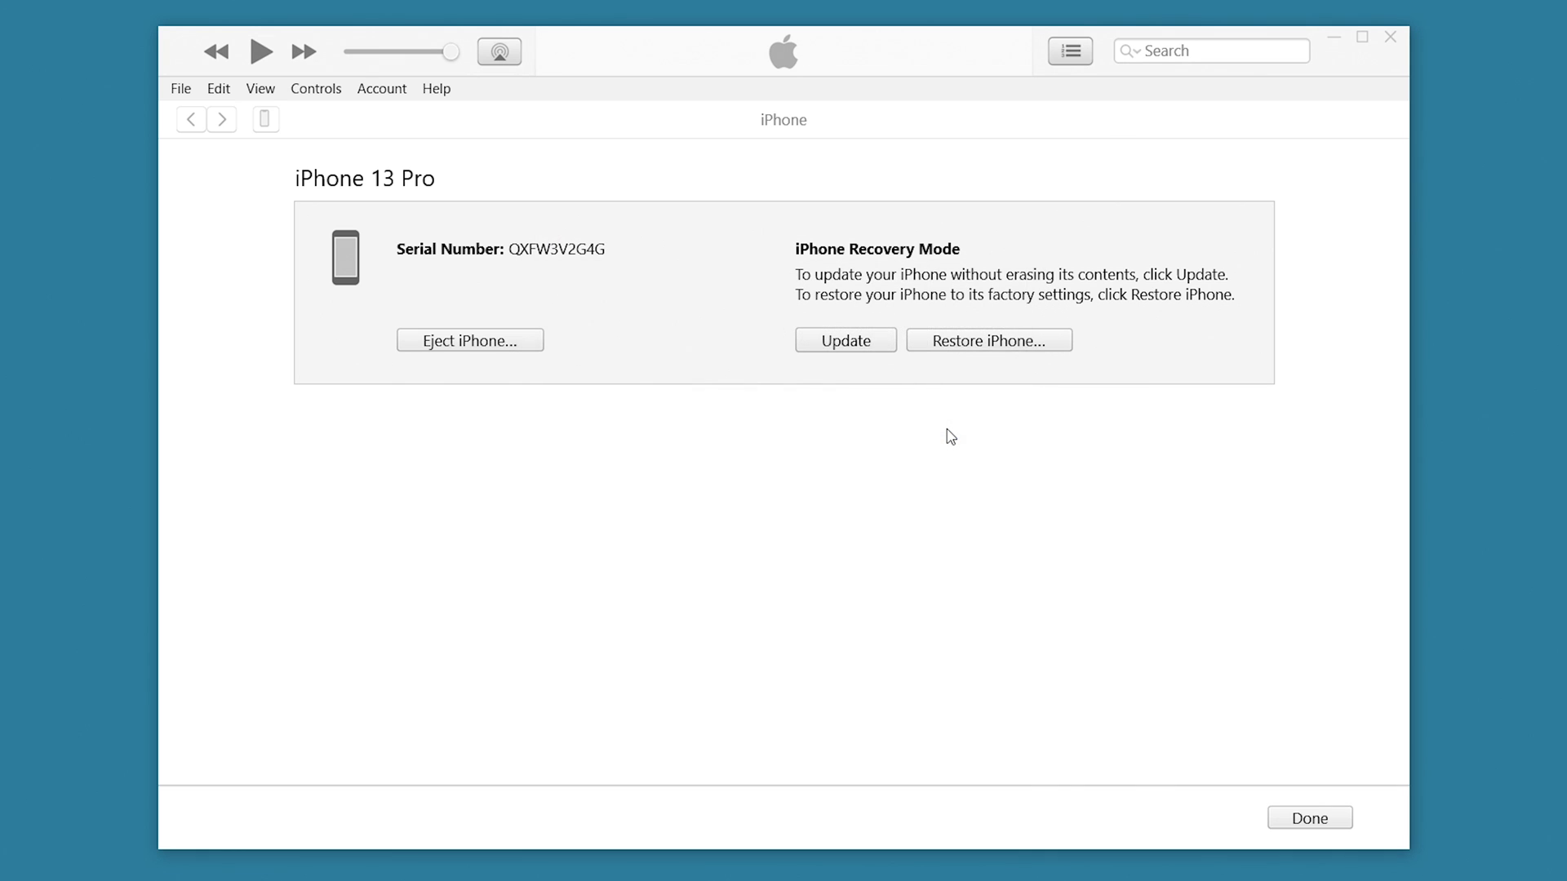
pyautogui.click(845, 341)
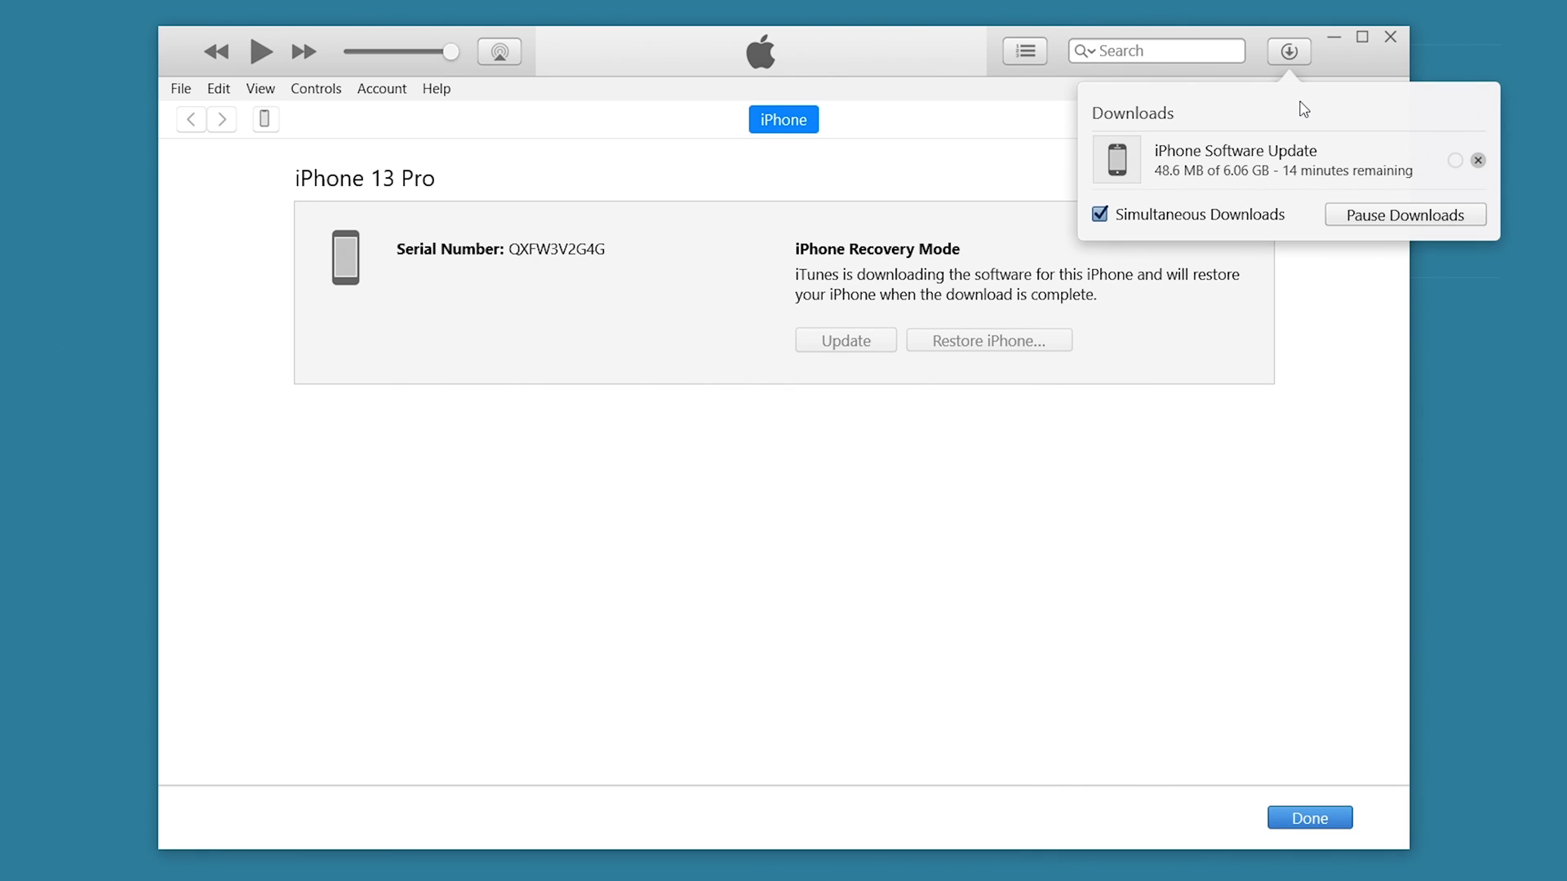